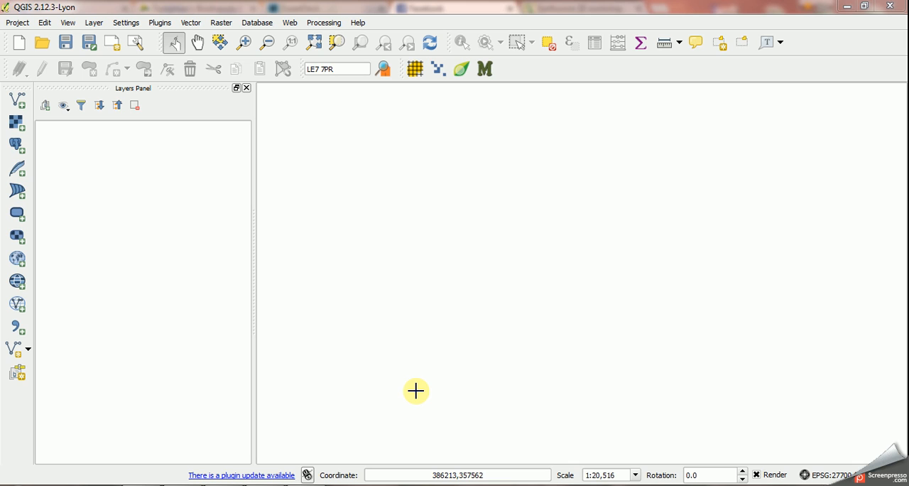
mouse_move(420, 385)
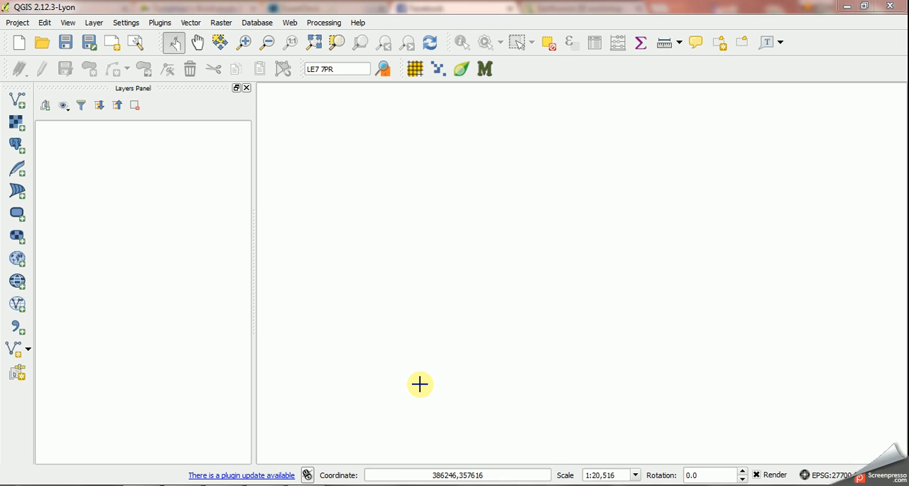
mouse_move(451, 126)
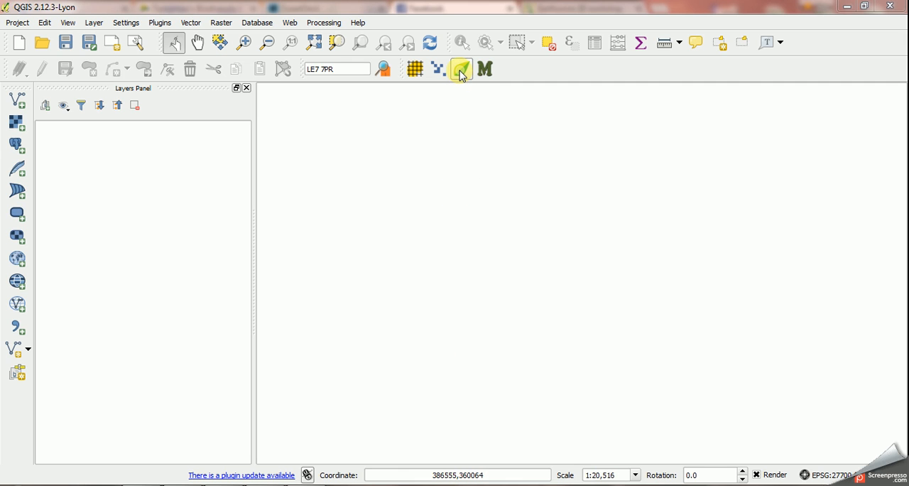
Step: Search the NBN tools taxon filter for 'purse web'
left_click(460, 68)
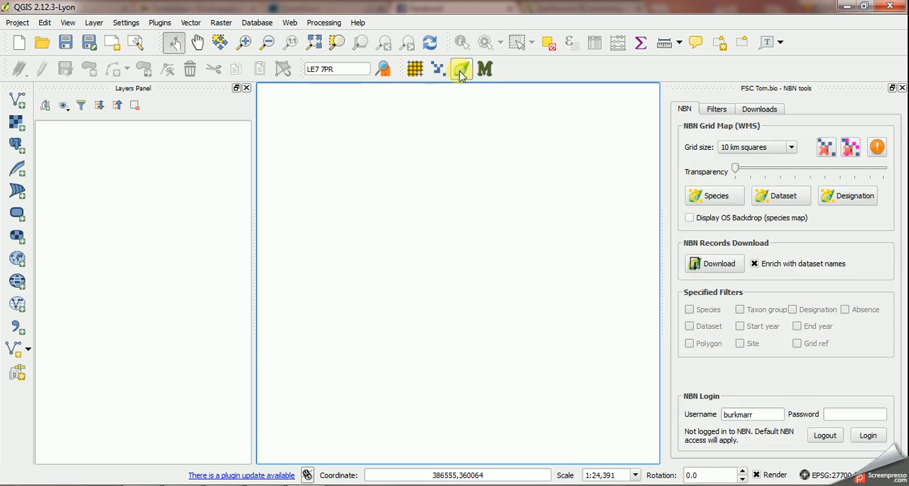
left_click(716, 108)
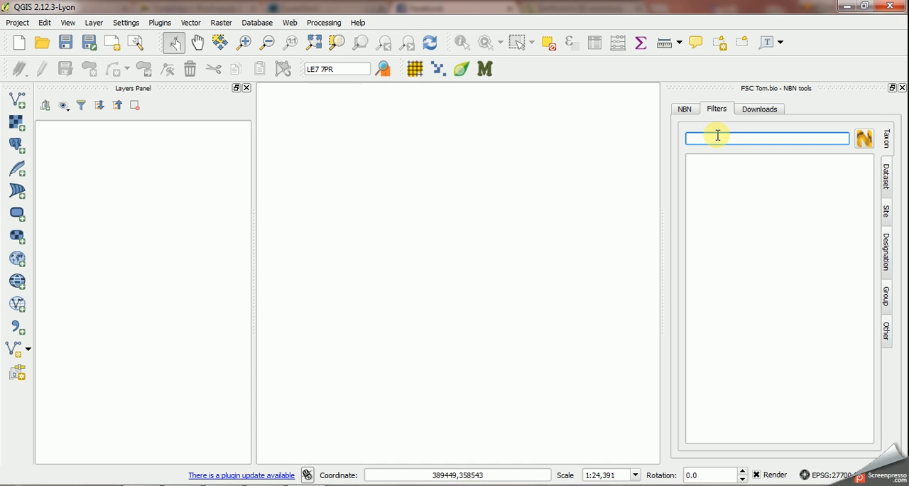
type("purse web")
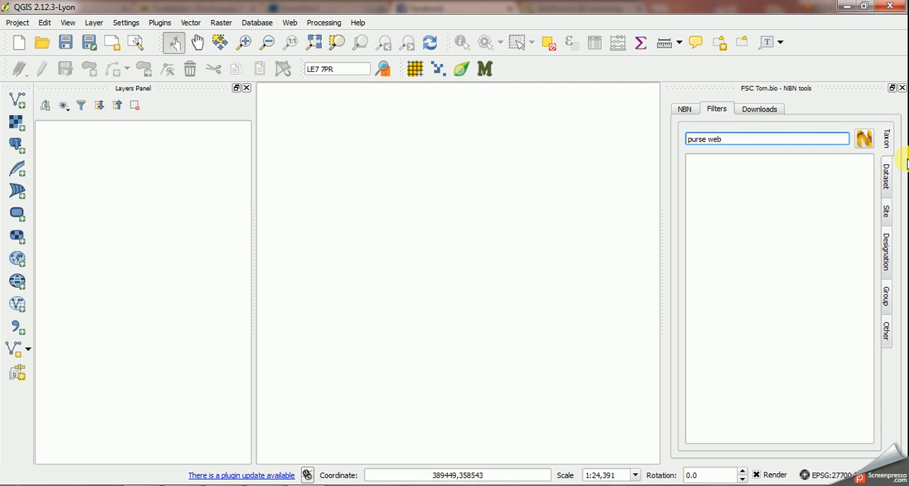
left_click(863, 139)
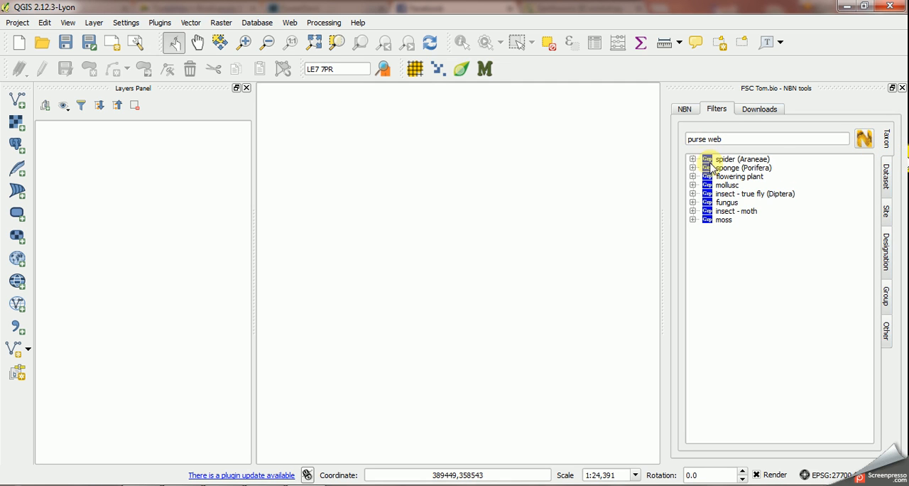
Step: Choose Purse Web Spider from the spider (Araneae) matches as the species filter
left_click(693, 159)
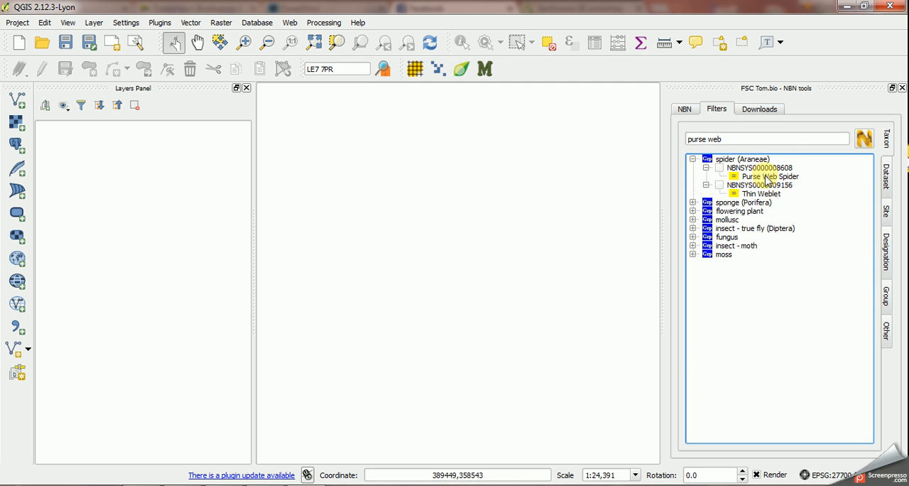
mouse_move(724, 170)
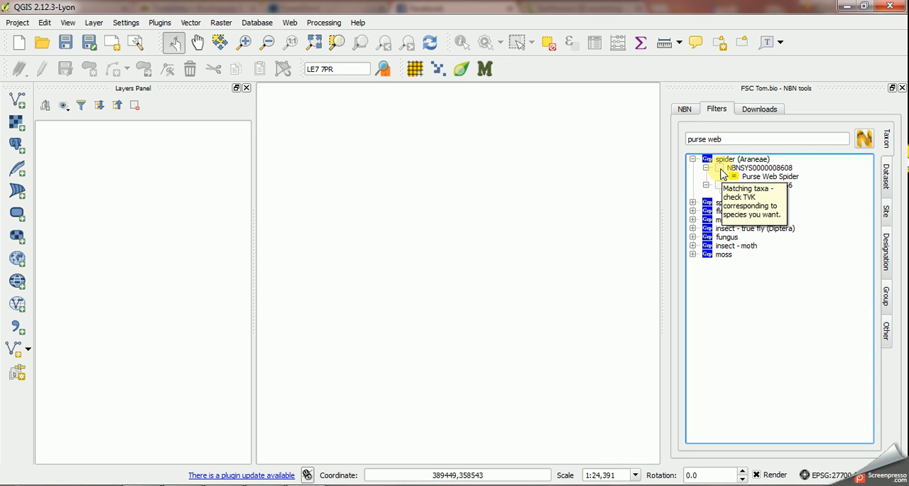
left_click(718, 167)
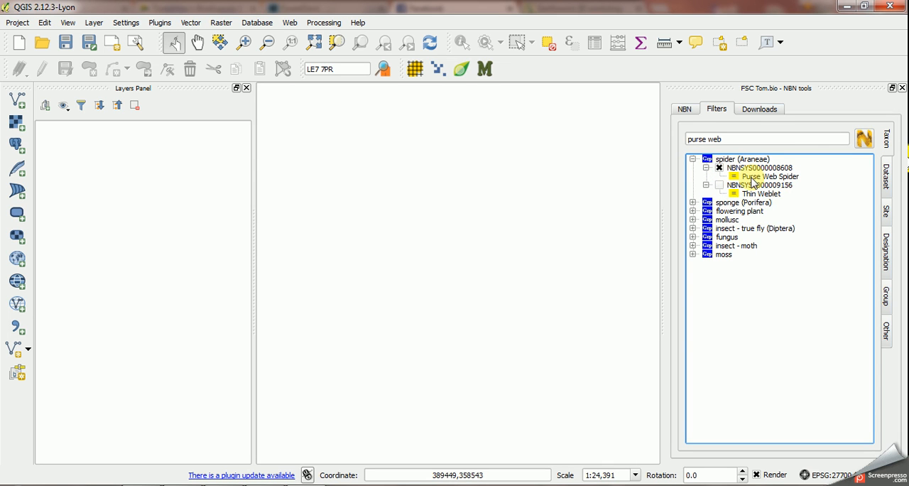
left_click(716, 108)
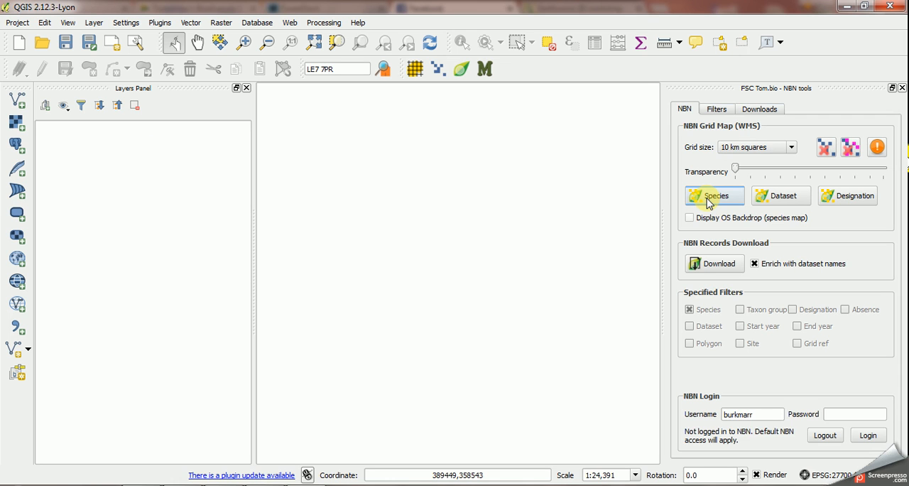
Step: Generate the Atypus affinis 10 km species grid layer and zoom in on its record squares
left_click(714, 196)
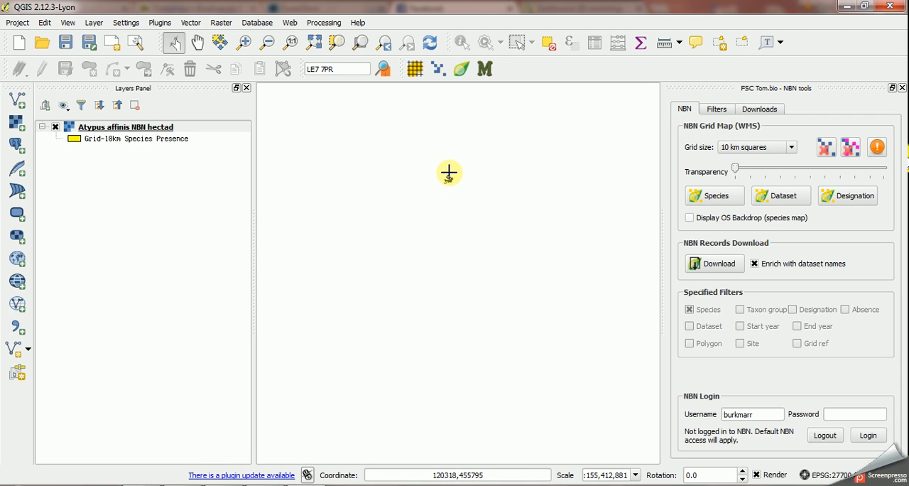
mouse_move(446, 184)
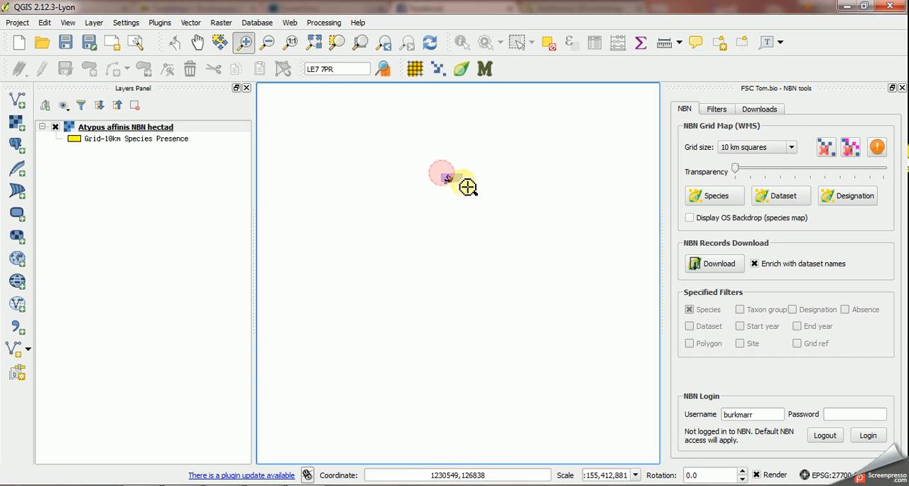
left_click(467, 187)
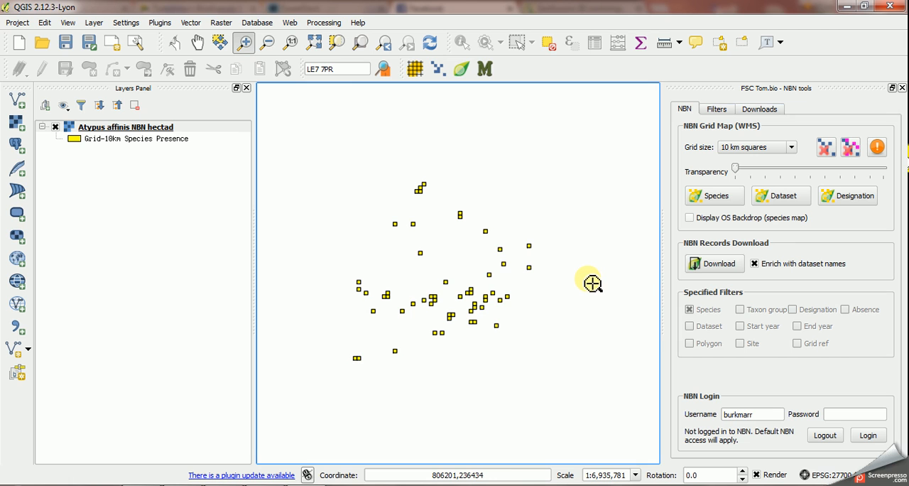
mouse_move(790, 415)
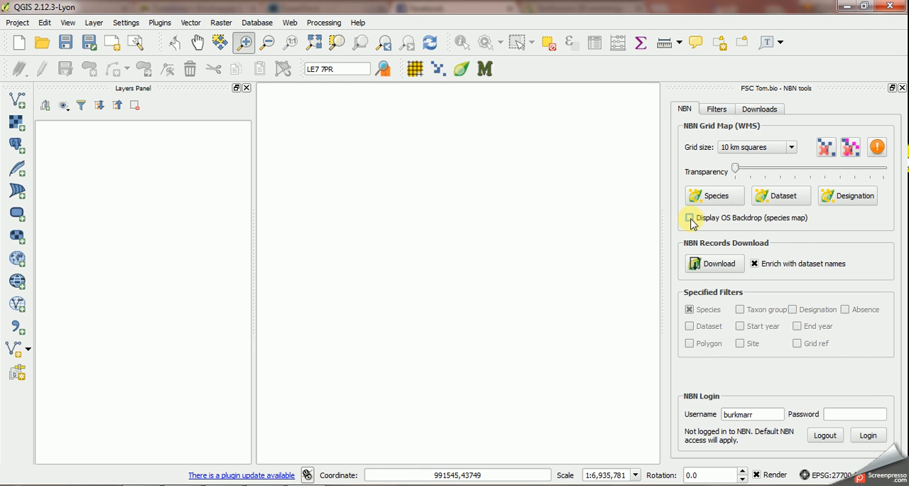
Step: Redraw the species grid with Display OS Backdrop on, then clear the grid leaving only the backdrop
left_click(687, 217)
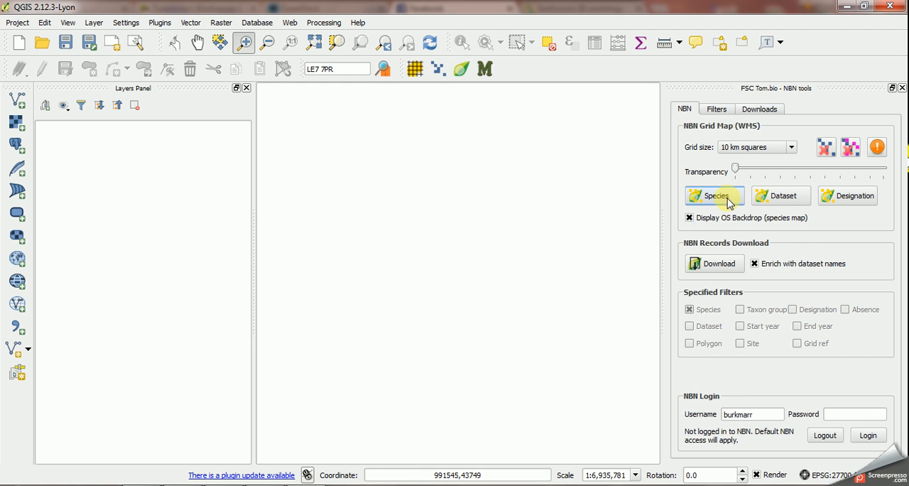
left_click(712, 196)
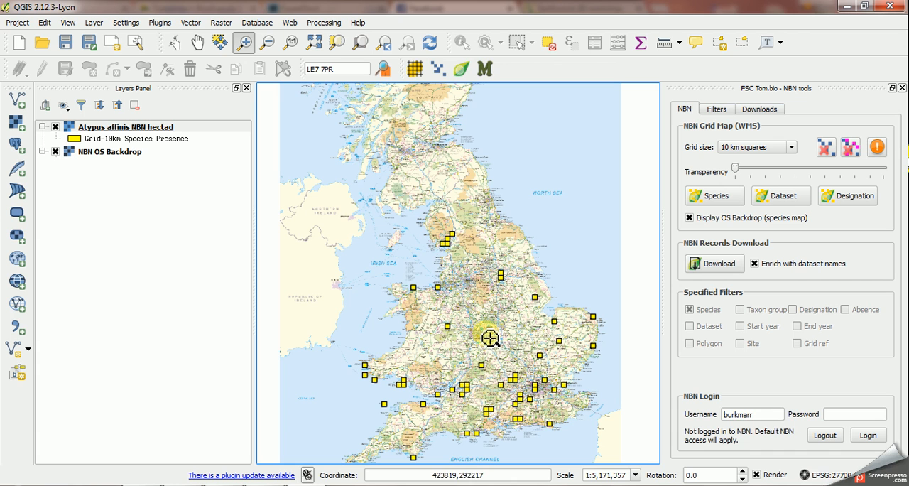
mouse_move(488, 297)
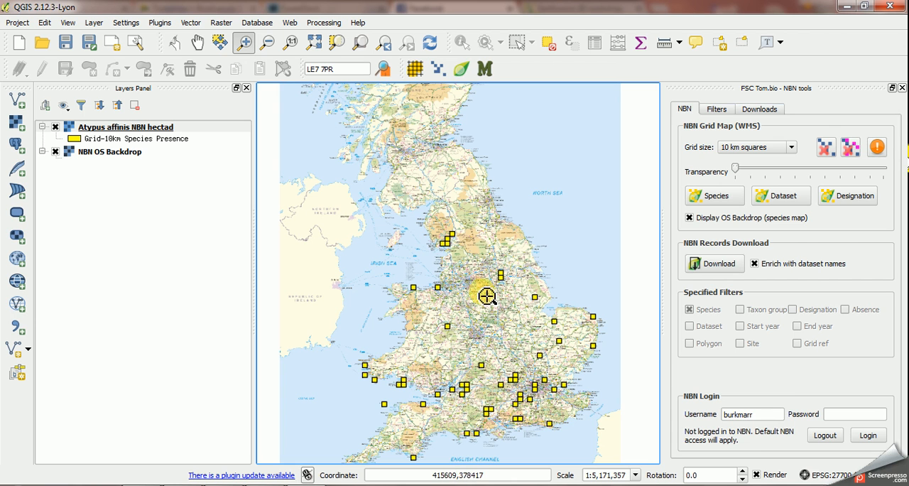
mouse_move(474, 324)
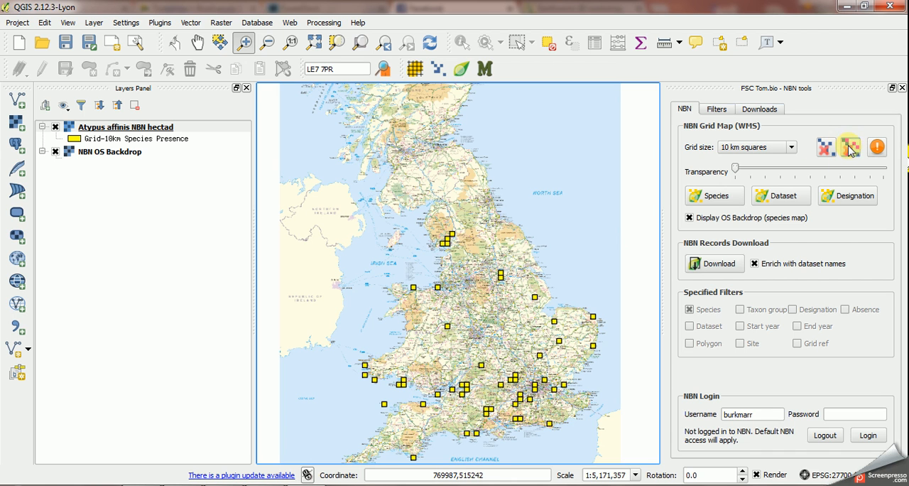
left_click(850, 148)
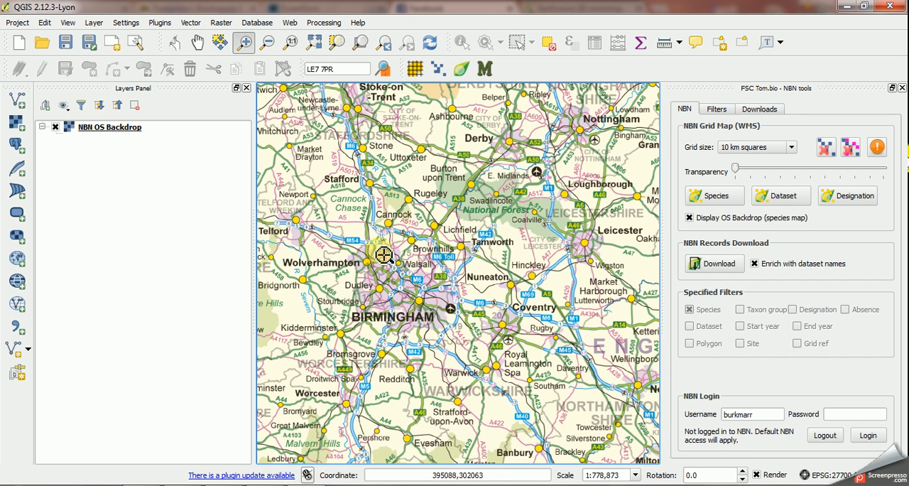
mouse_move(315, 209)
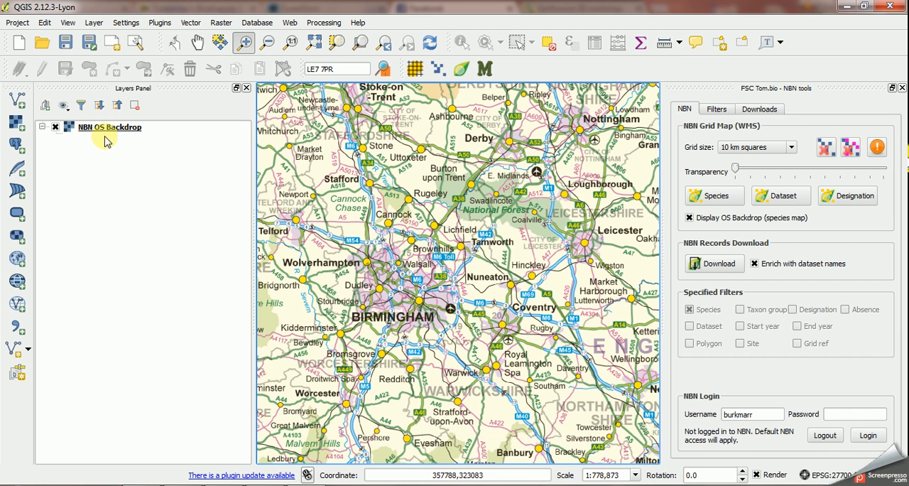
mouse_move(111, 128)
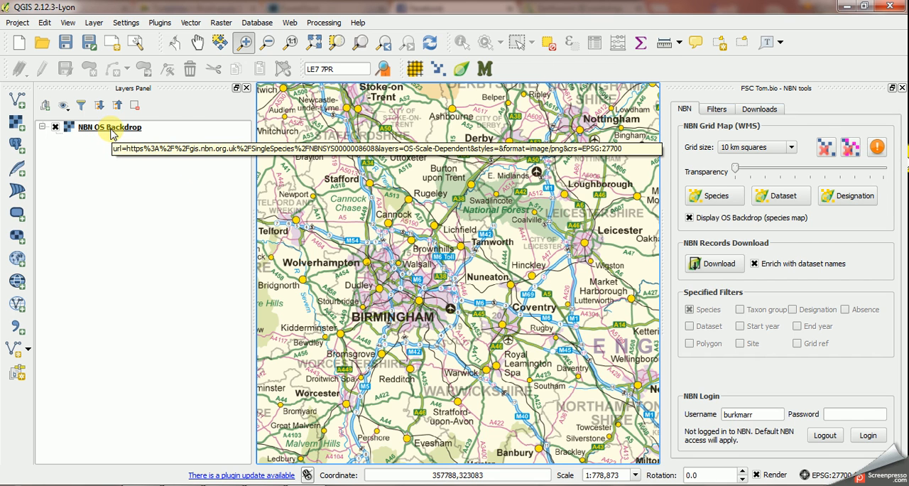
Step: Save the NBN OS Backdrop layer as layer definition file 'OSBack' in the Temp folder
left_click(109, 127)
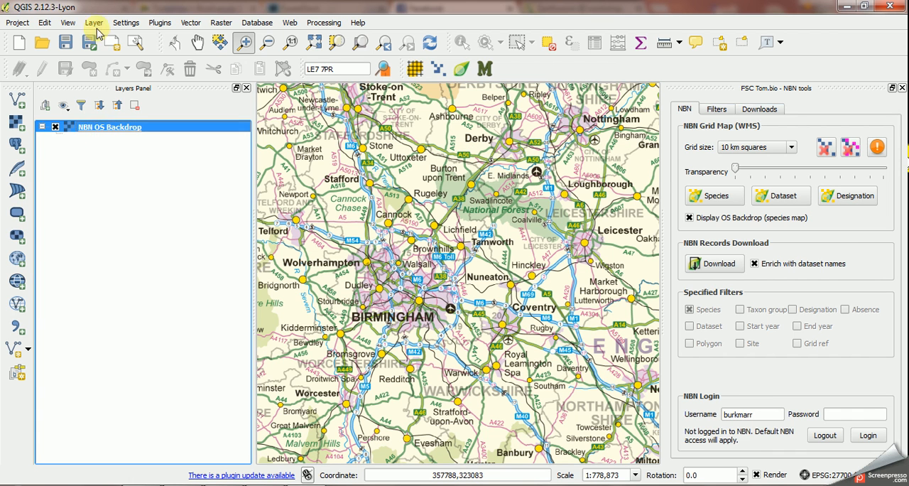
left_click(94, 23)
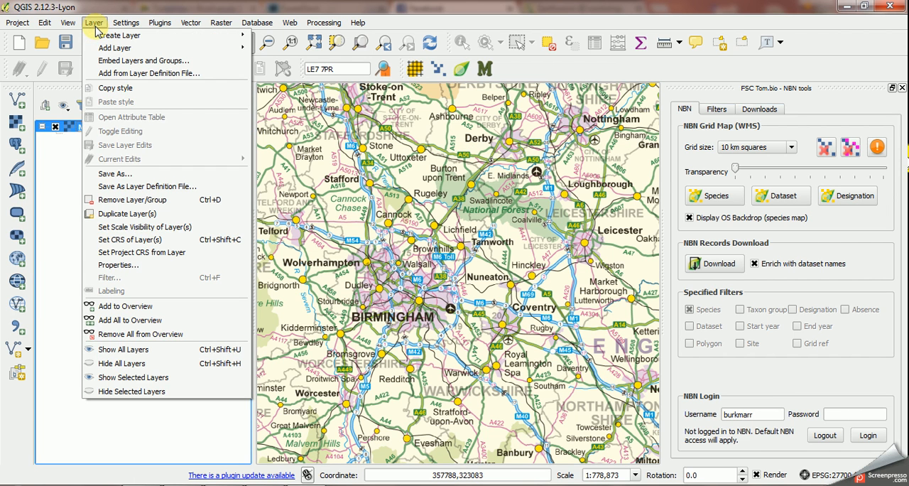
mouse_move(147, 186)
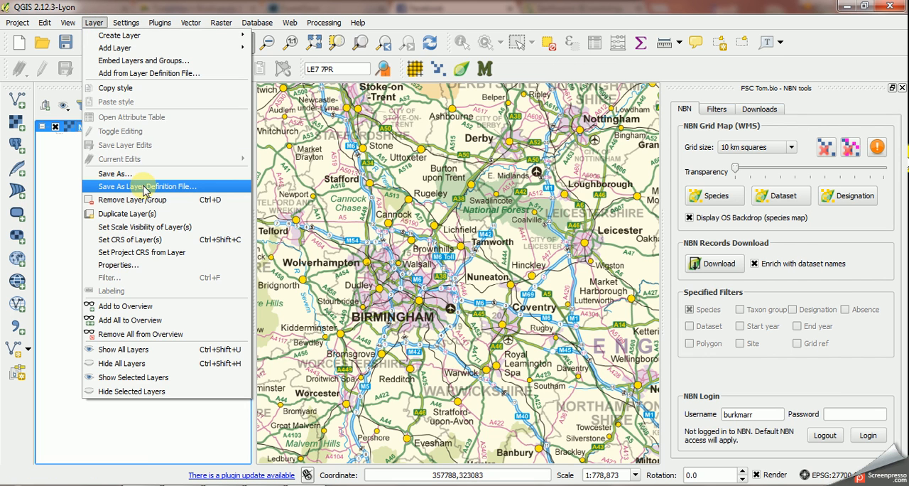
left_click(145, 186)
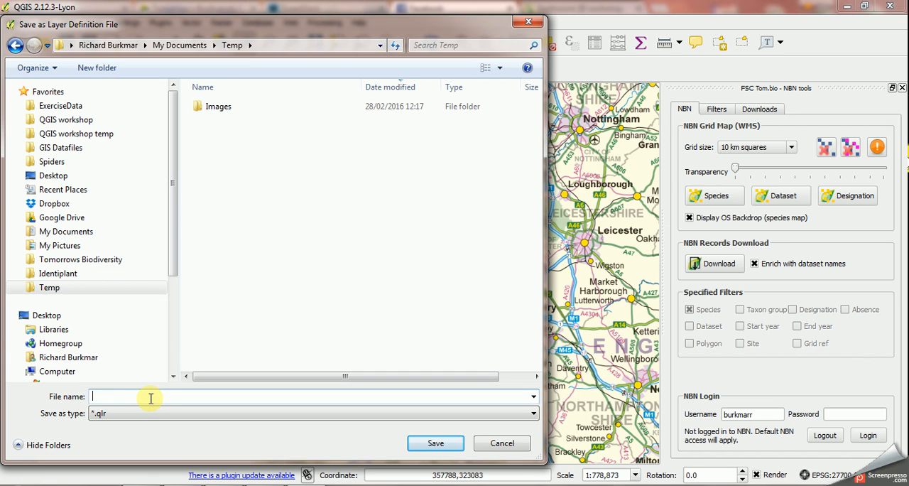
type("OS")
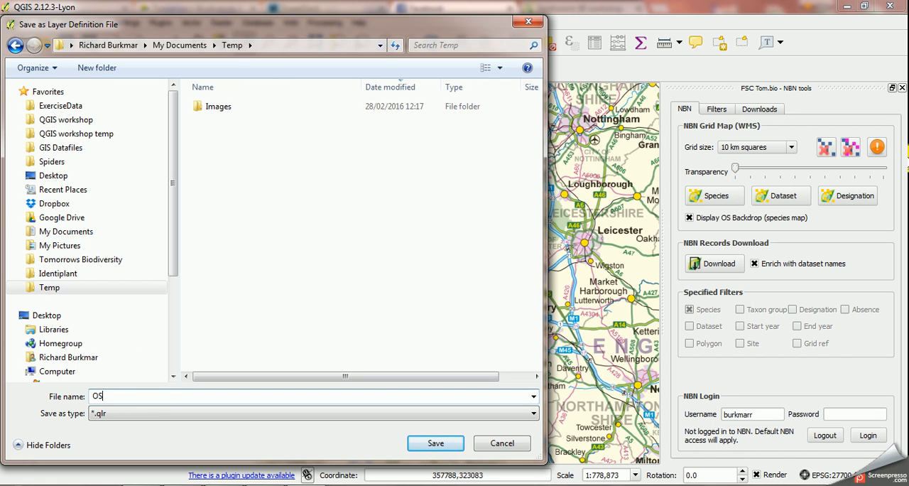
type("Back")
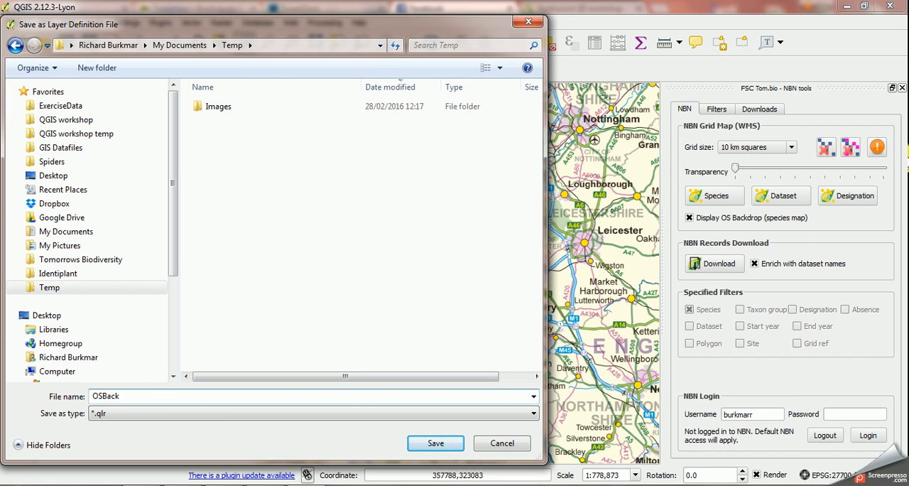
left_click(435, 443)
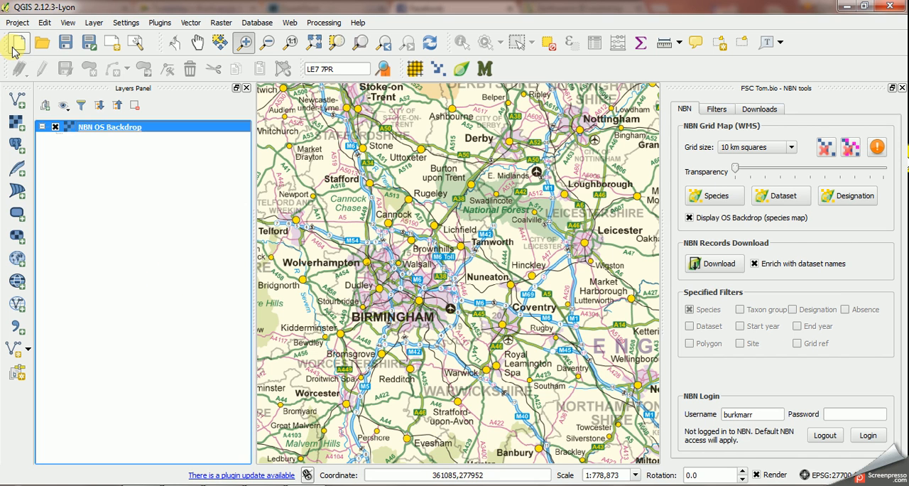
Step: Start a new empty project, answering the save prompt
left_click(17, 43)
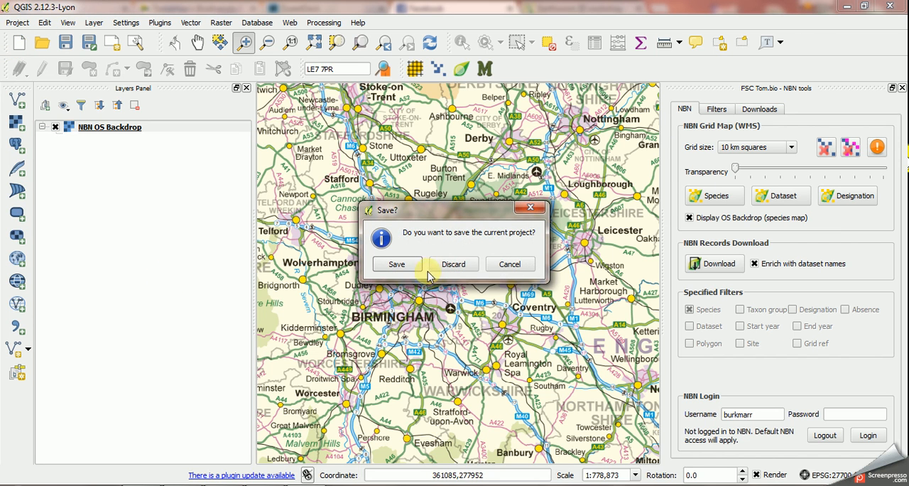
left_click(453, 264)
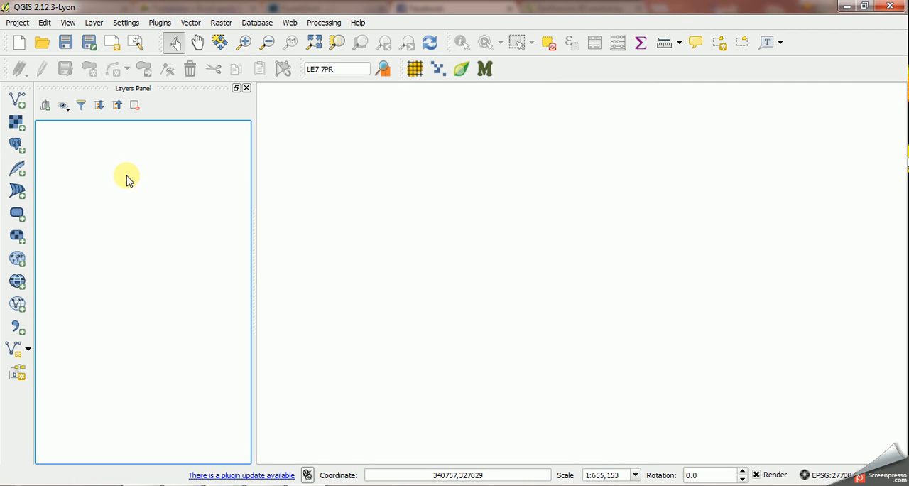
mouse_move(76, 126)
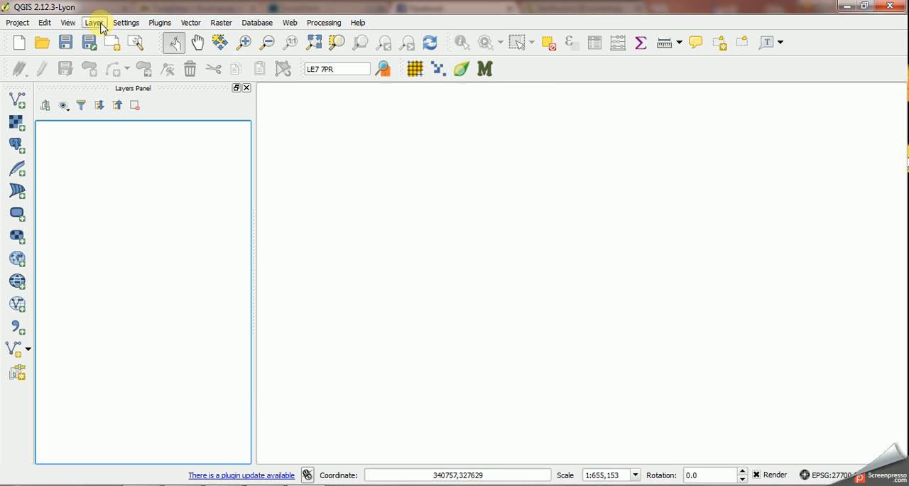
Step: Add the NBN OS Backdrop layer from the saved OSBack.qlr file in the Temp folder
left_click(94, 22)
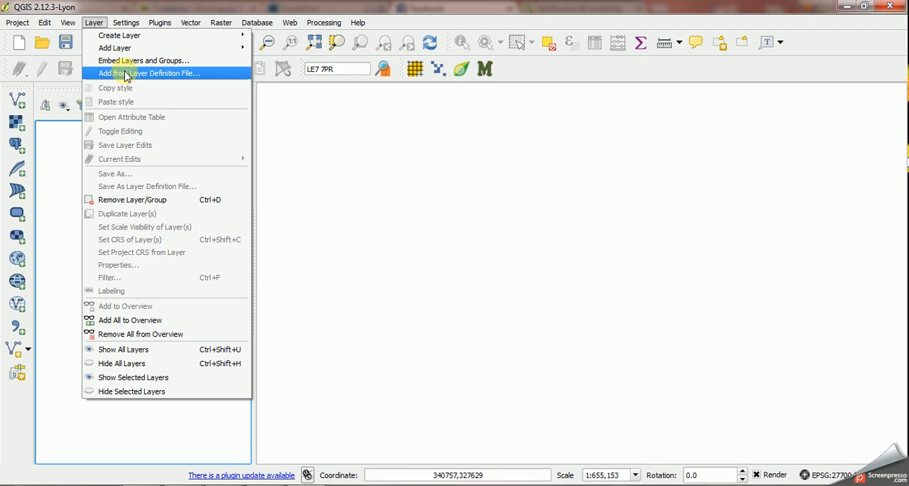
left_click(148, 74)
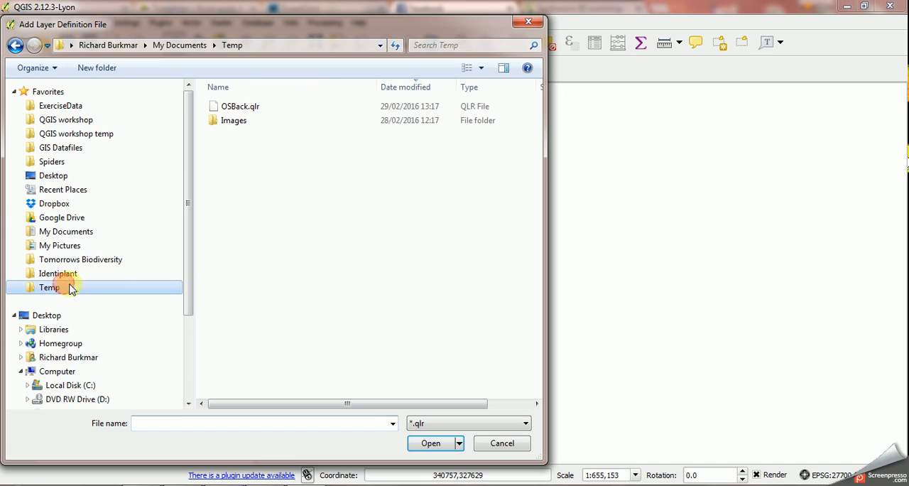
mouse_move(240, 107)
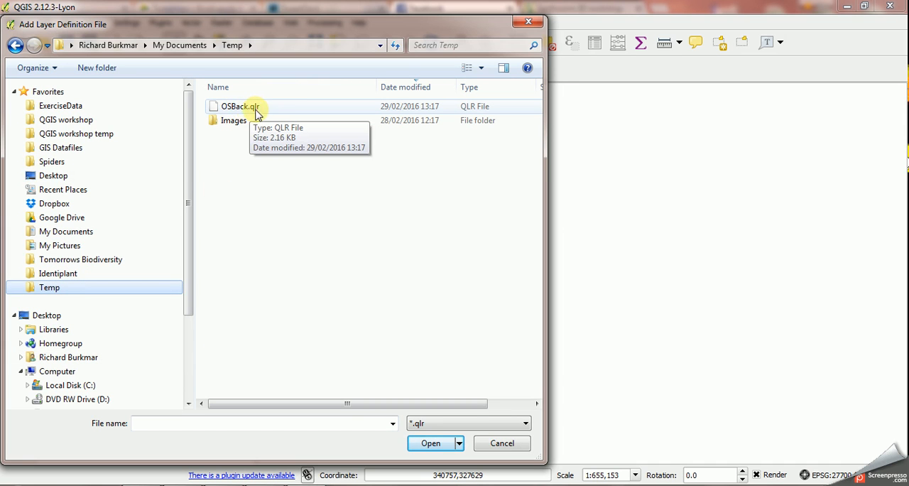
left_click(240, 108)
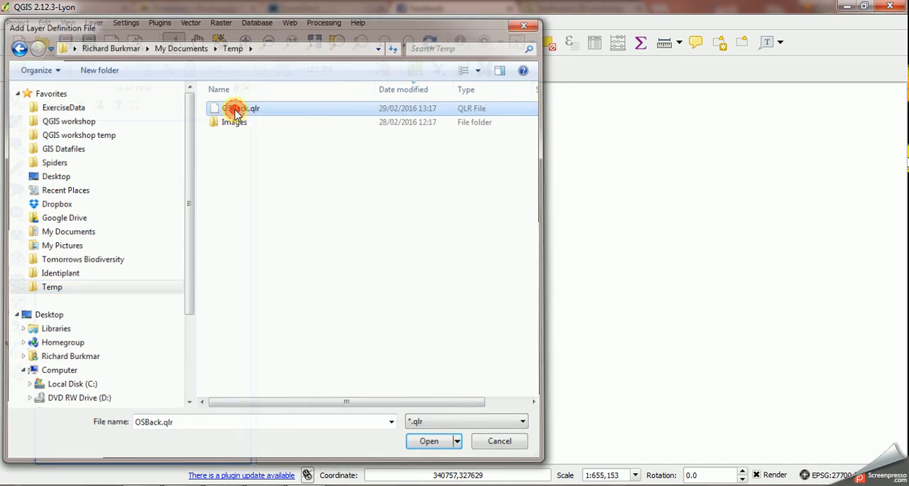
left_click(429, 440)
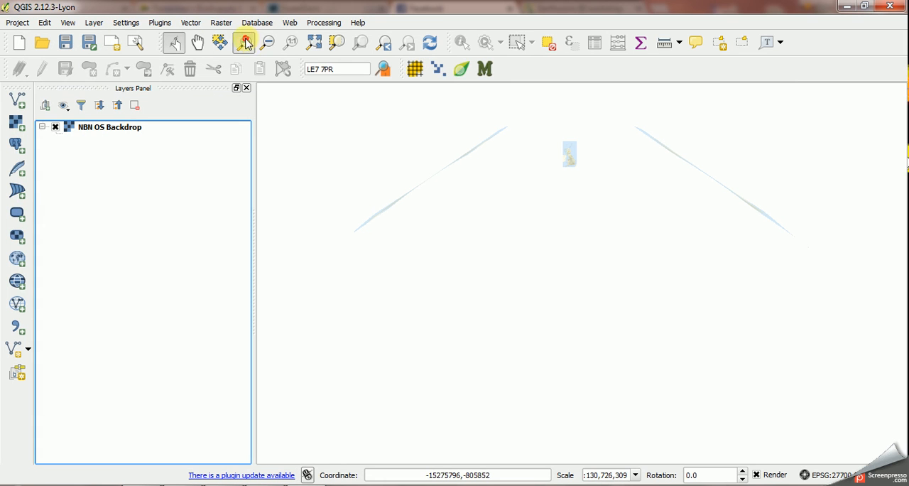
Step: Zoom in with the Zoom In tool to detailed 1:12,798 OS mapping around Willslock and Highwood
left_click(244, 43)
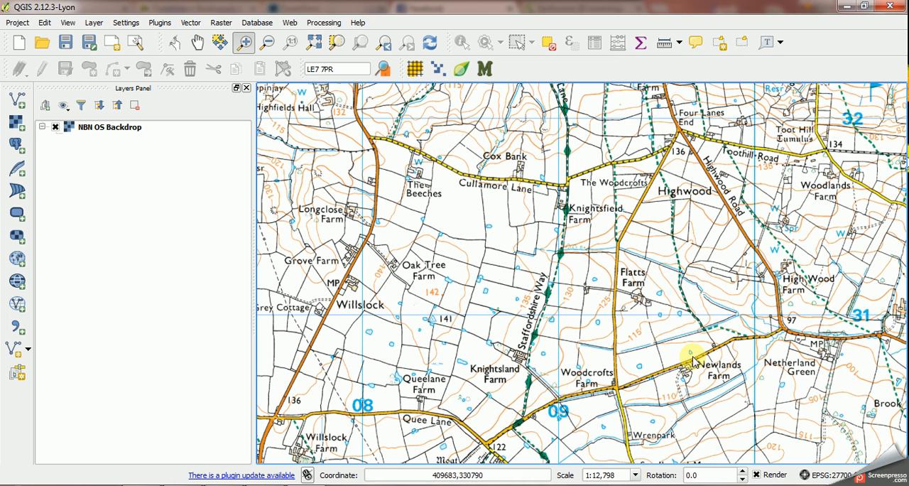
mouse_move(693, 349)
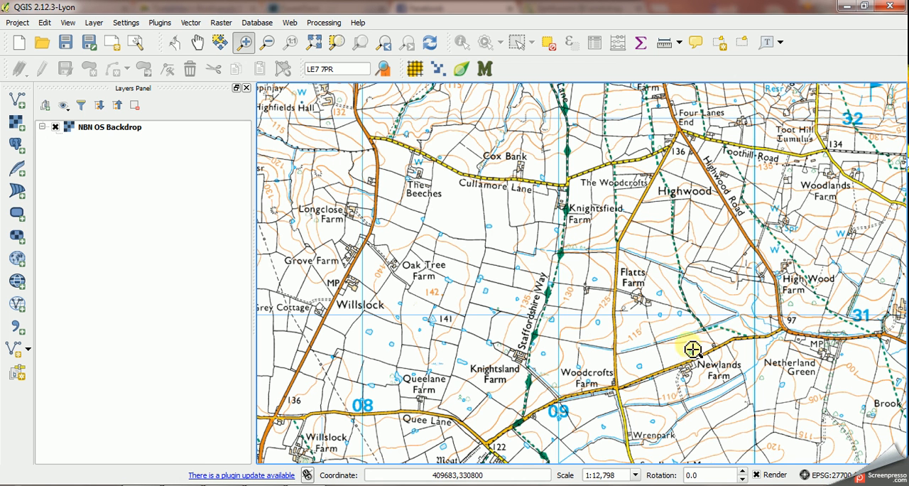
mouse_move(647, 305)
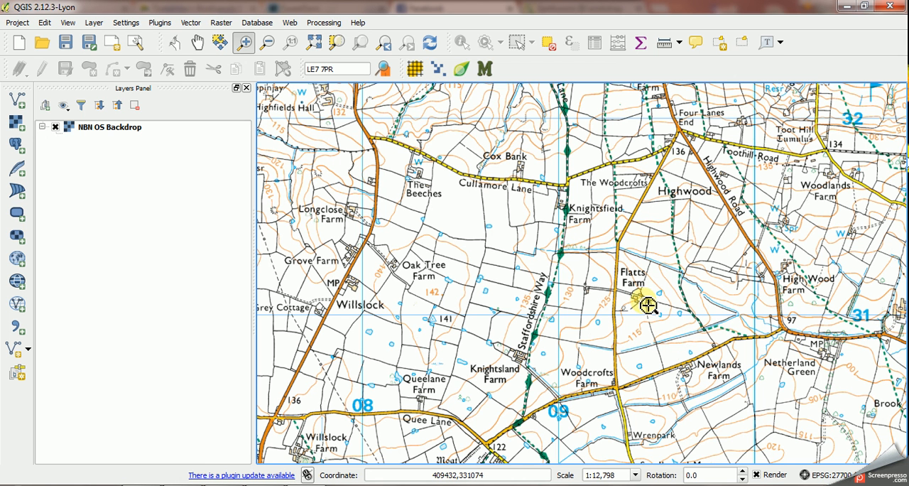